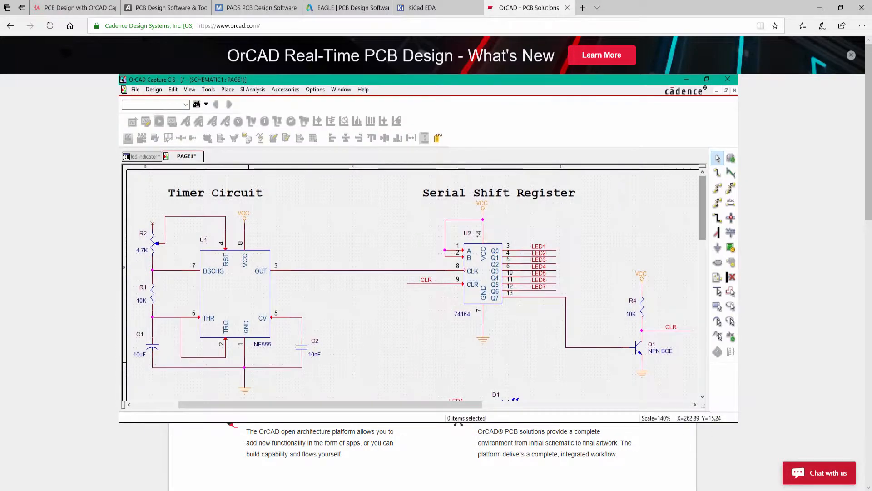
Scroll down the OrCAD Capture CIS schematic past the 555 timer, shift register and LED section
{"action": "scroll", "scroll_direction": "down", "scroll_amount": 3}
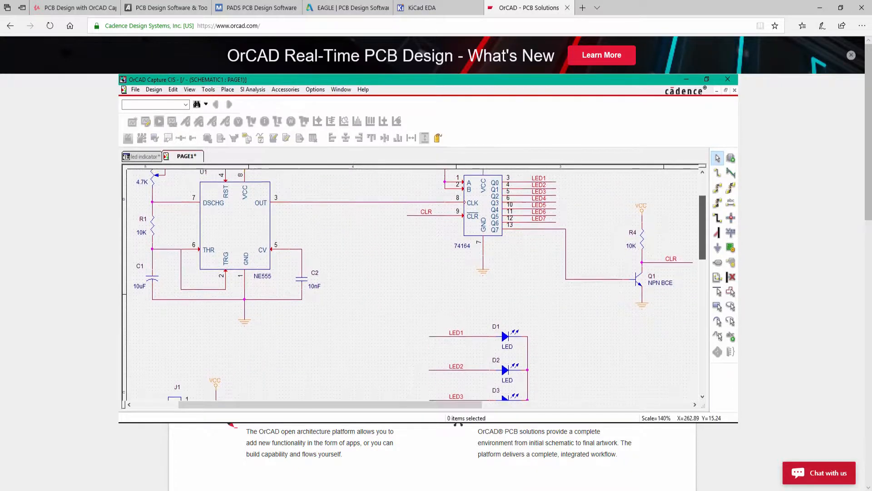
{"action": "scroll", "scroll_direction": "down", "scroll_amount": 3}
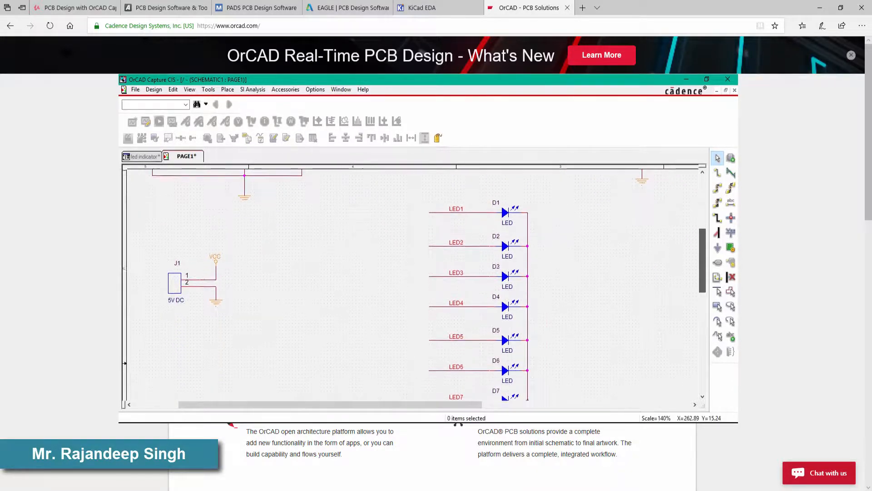
{"action": "scroll", "scroll_direction": "down", "scroll_amount": 3}
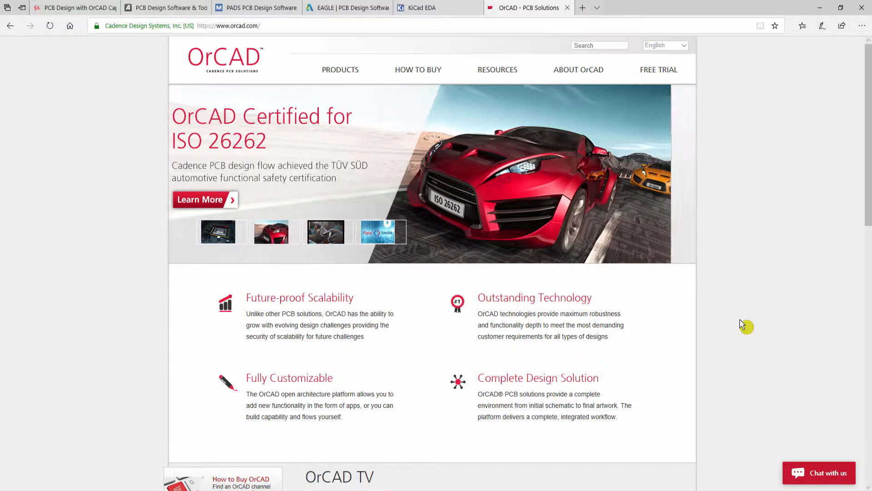
Show the Altium homepage announcing Altium Designer 19, then switch to the PADS site
{"action": "left_click", "coordinate": [165, 7]}
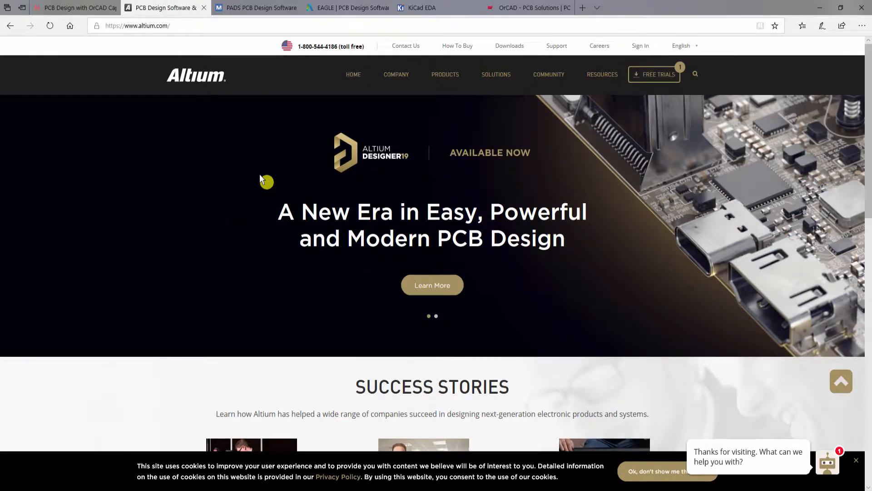
{"action": "mouse_move", "coordinate": [199, 63]}
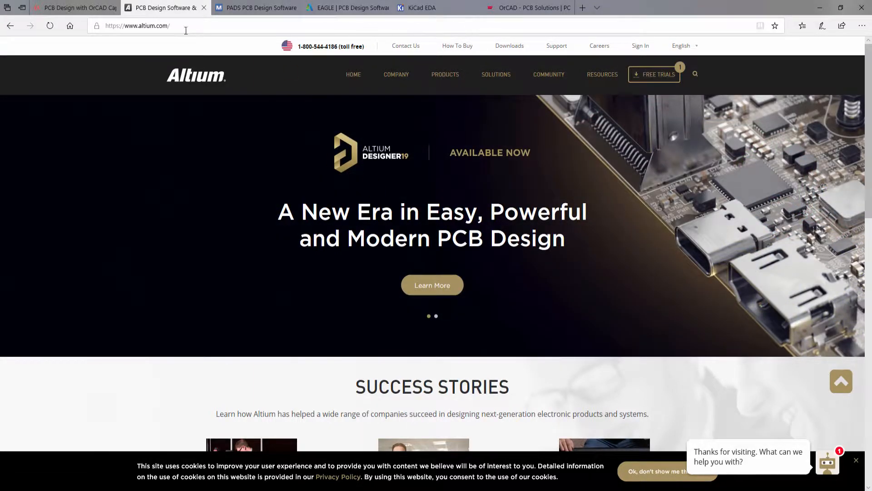
{"action": "left_click", "coordinate": [256, 8]}
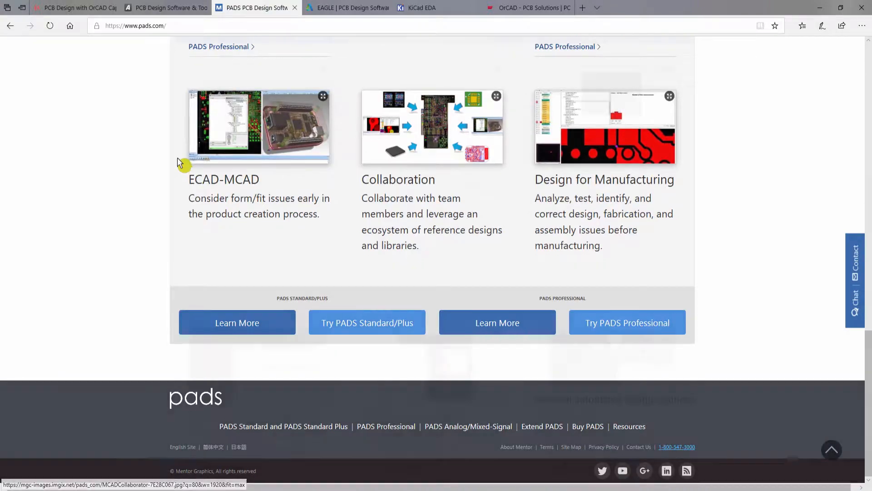
Browse the PADS homepage feature cards, then switch to the Autodesk EAGLE page
{"action": "scroll", "scroll_direction": "up", "scroll_amount": 3}
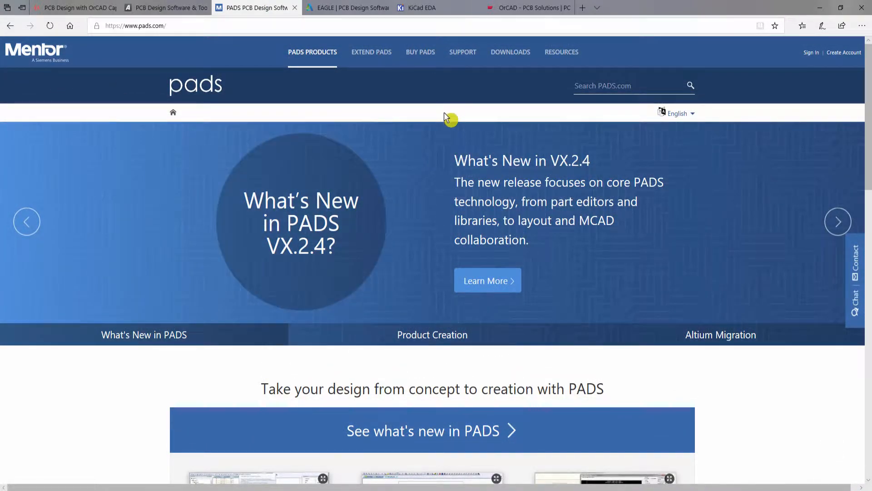
{"action": "scroll", "scroll_direction": "down", "scroll_amount": 3}
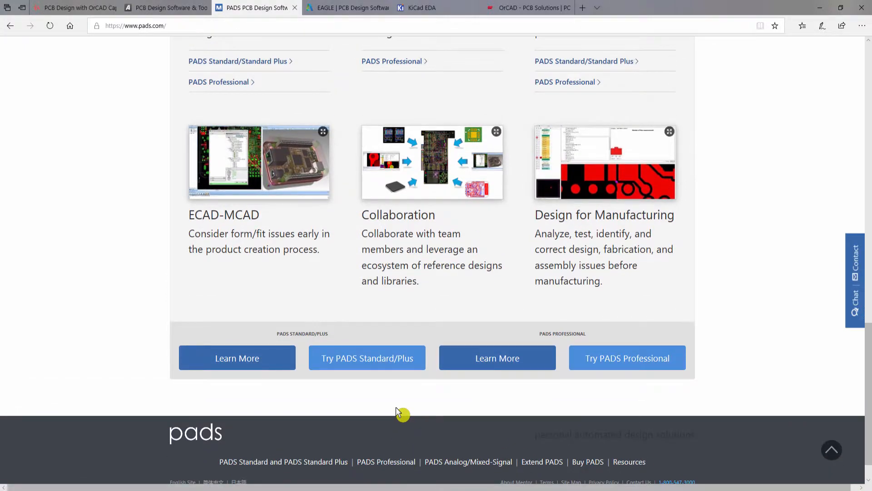
{"action": "mouse_move", "coordinate": [422, 352]}
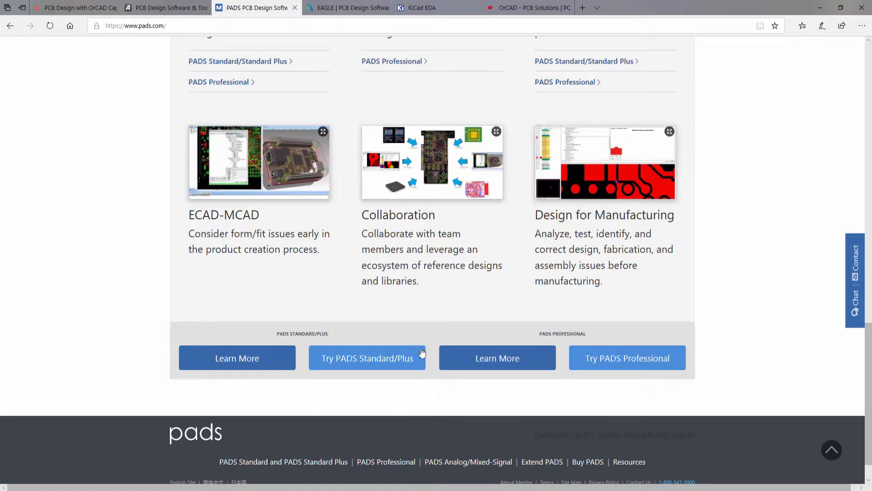
{"action": "left_click", "coordinate": [347, 7]}
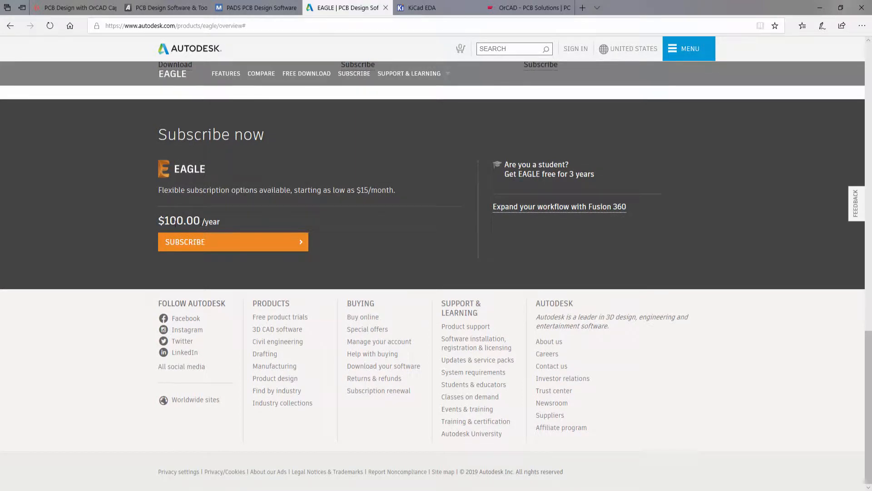
{"action": "mouse_move", "coordinate": [525, 178]}
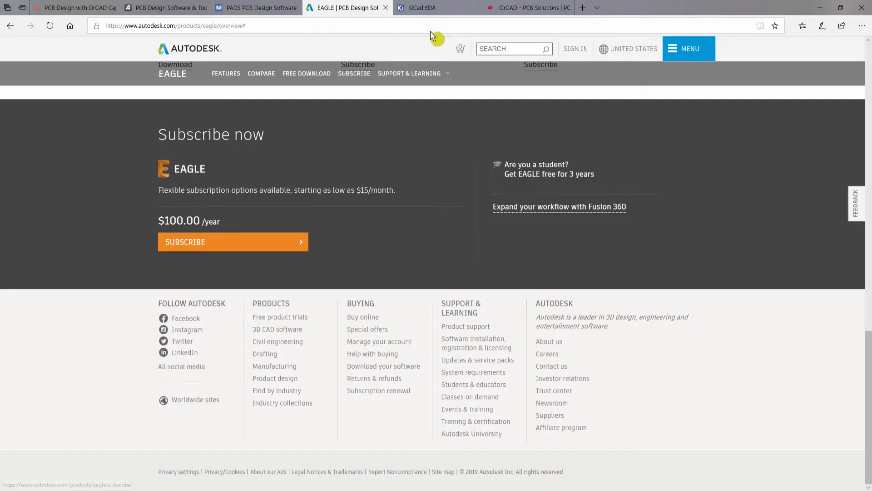
View the KiCad EDA homepage, then return to the OrCAD homepage
{"action": "left_click", "coordinate": [419, 8]}
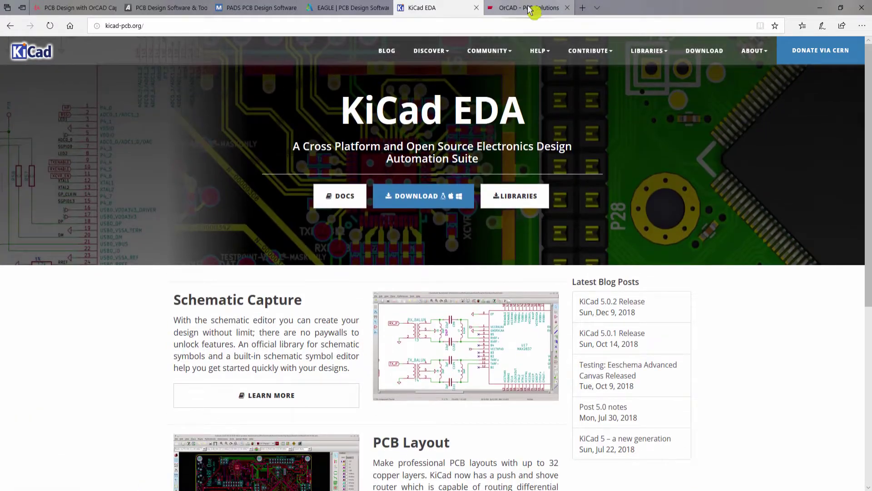
{"action": "left_click", "coordinate": [529, 7]}
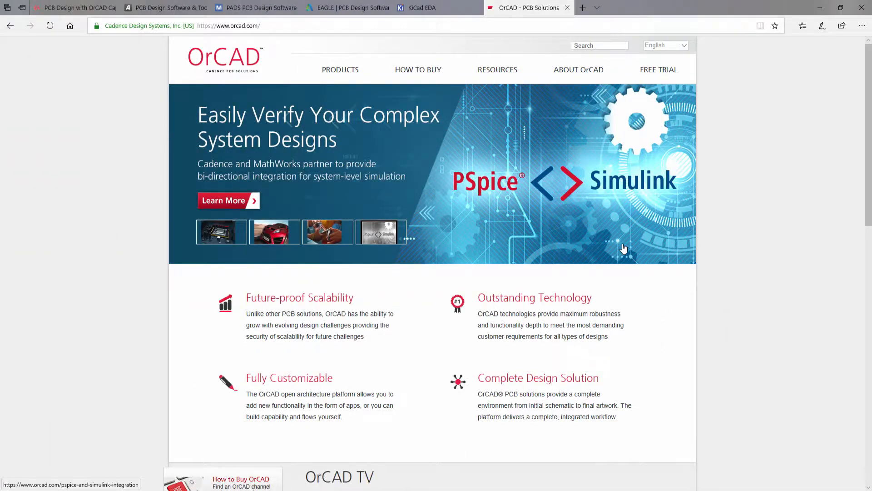